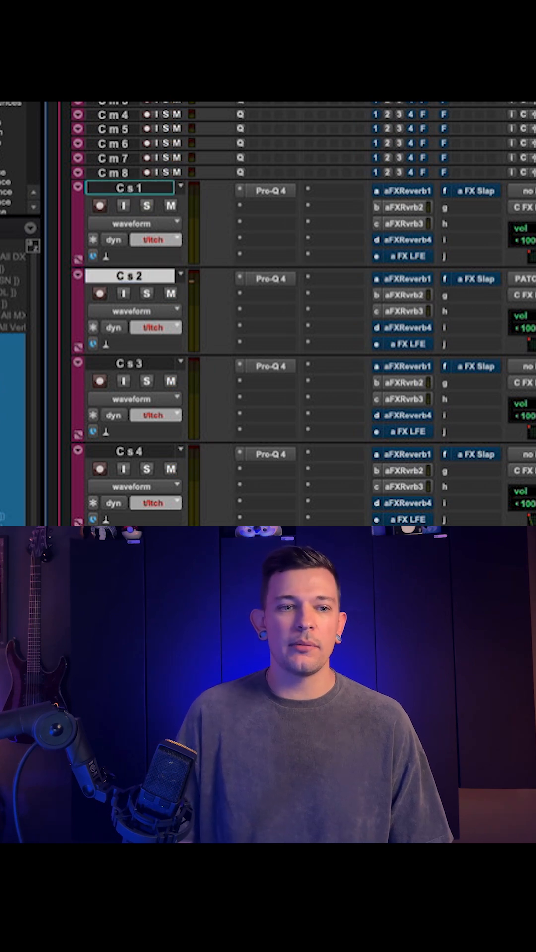
Extend the track selection from Cs 2 to include Cs 3 and Cs 1.
{"action": "left_click", "coordinate": [129, 363]}
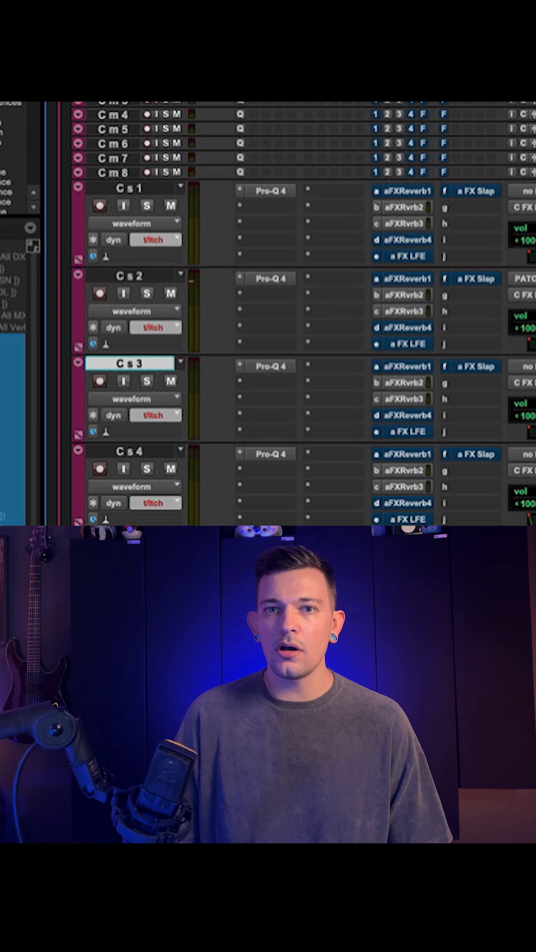
{"action": "left_click", "coordinate": [170, 380]}
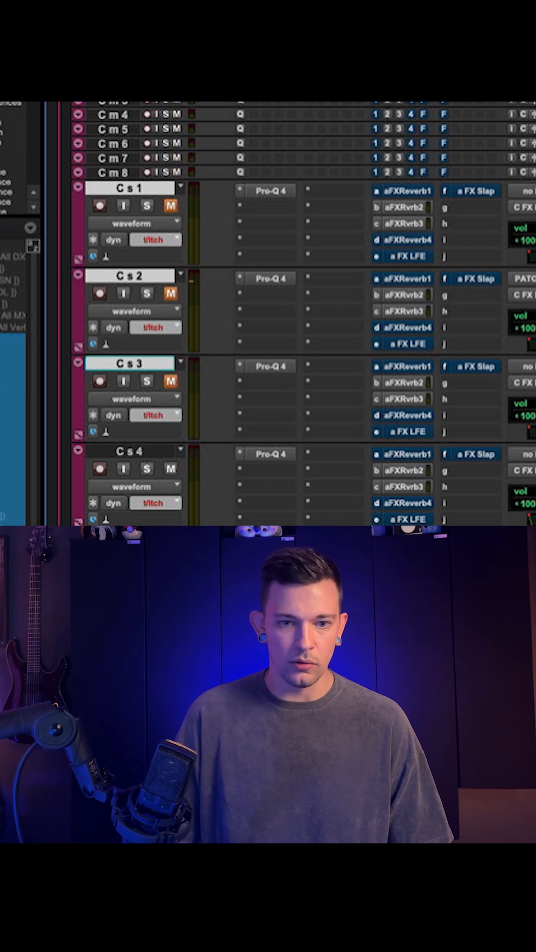
Select only the Cs 2 track and mute it, leaving Cs 1 and Cs 3 unmuted.
{"action": "left_click", "coordinate": [129, 276]}
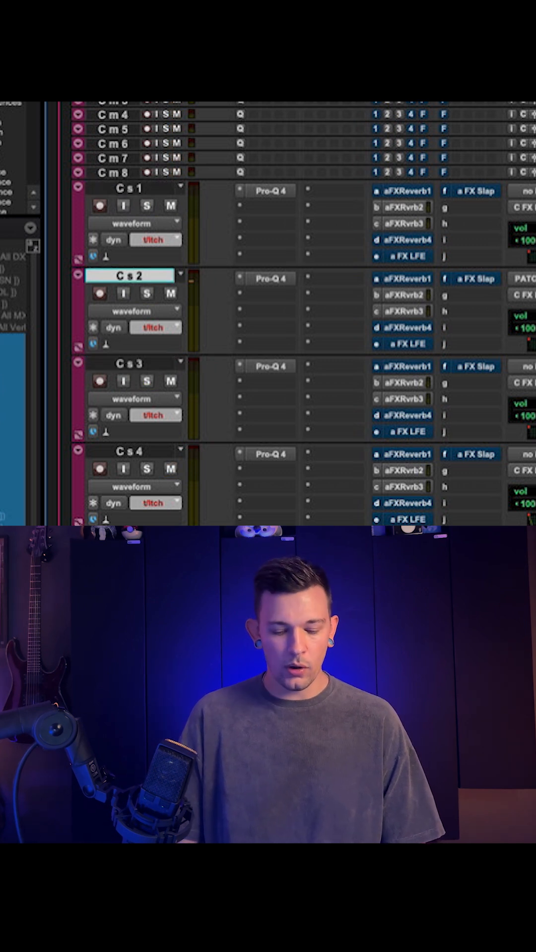
{"action": "left_click", "coordinate": [170, 294]}
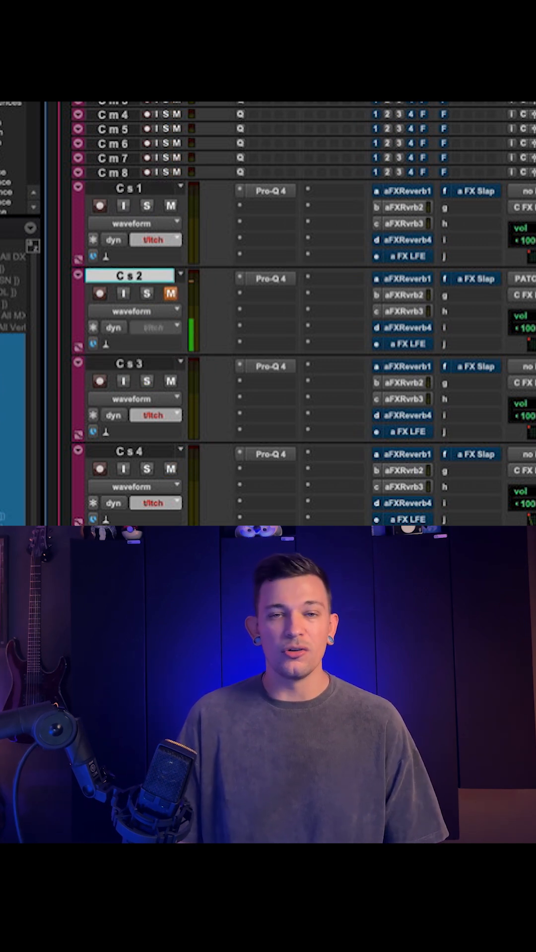